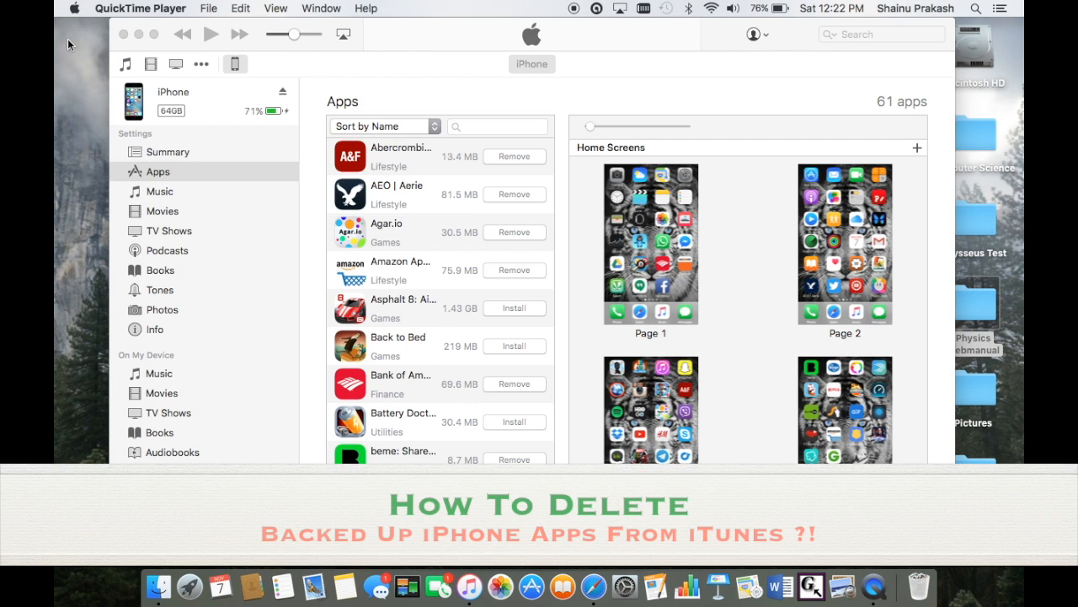
- Open the iTunes Apps library filtered to My iPhone Apps and select them all
{"action": "scroll", "scroll_direction": "down", "scroll_amount": 3}
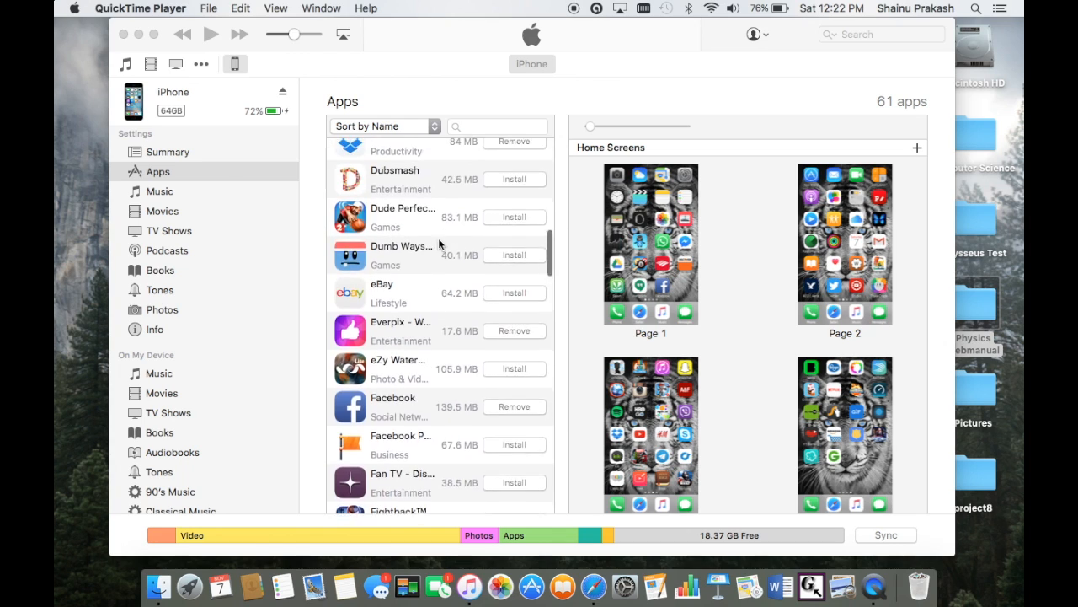
{"action": "scroll", "scroll_direction": "down", "scroll_amount": 3}
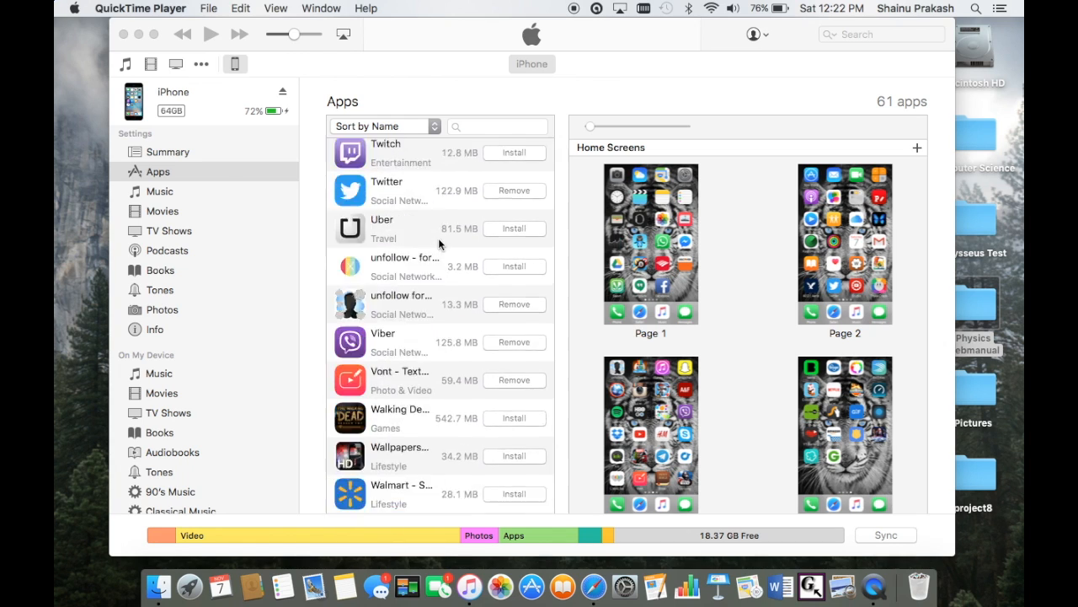
{"action": "scroll", "scroll_direction": "down", "scroll_amount": 3}
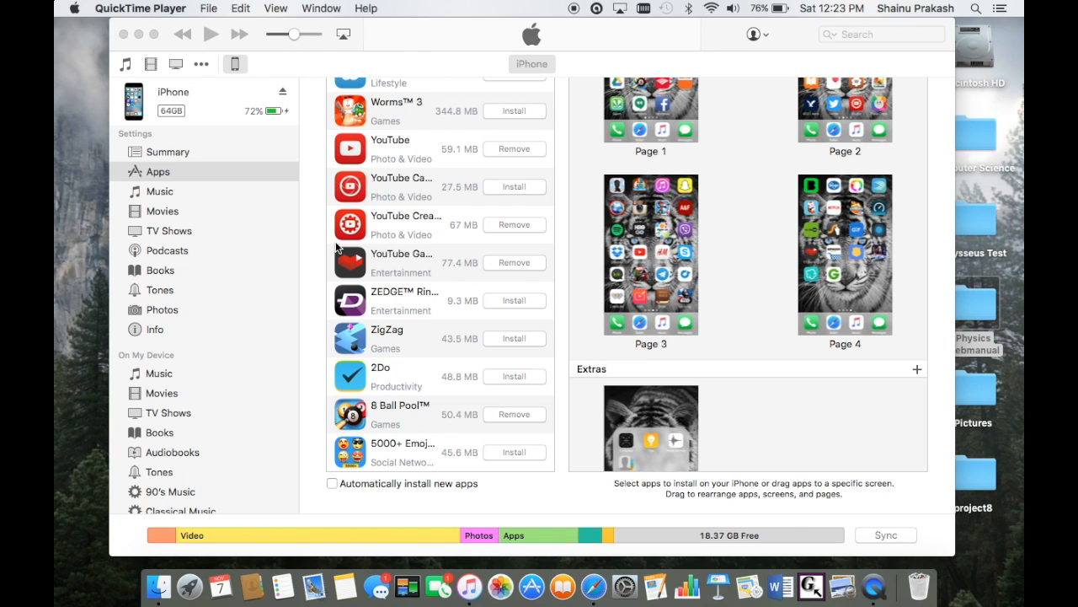
{"action": "mouse_move", "coordinate": [705, 347]}
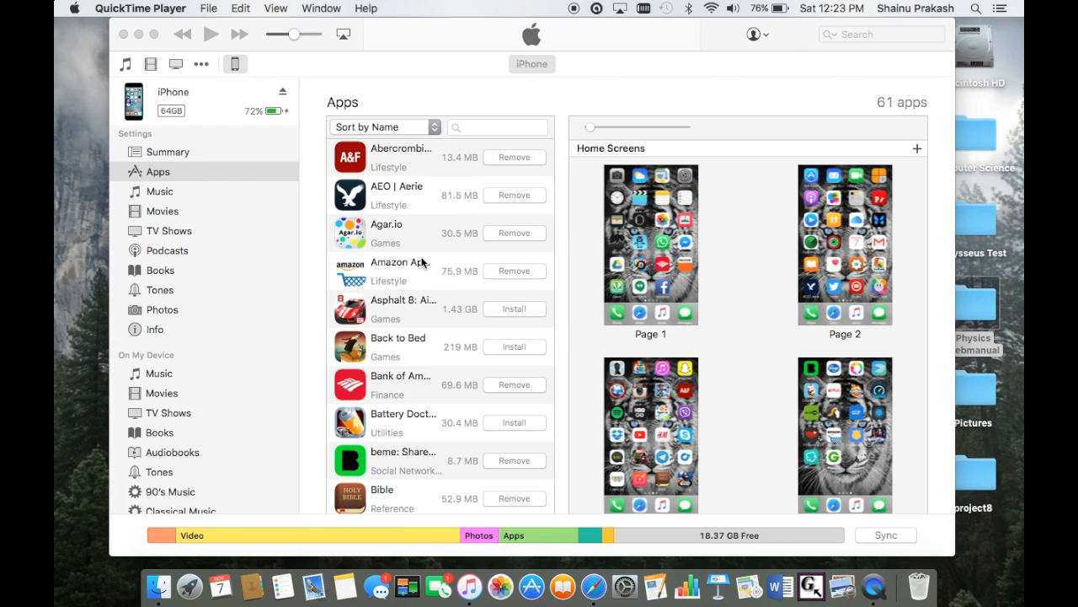
{"action": "mouse_move", "coordinate": [733, 243]}
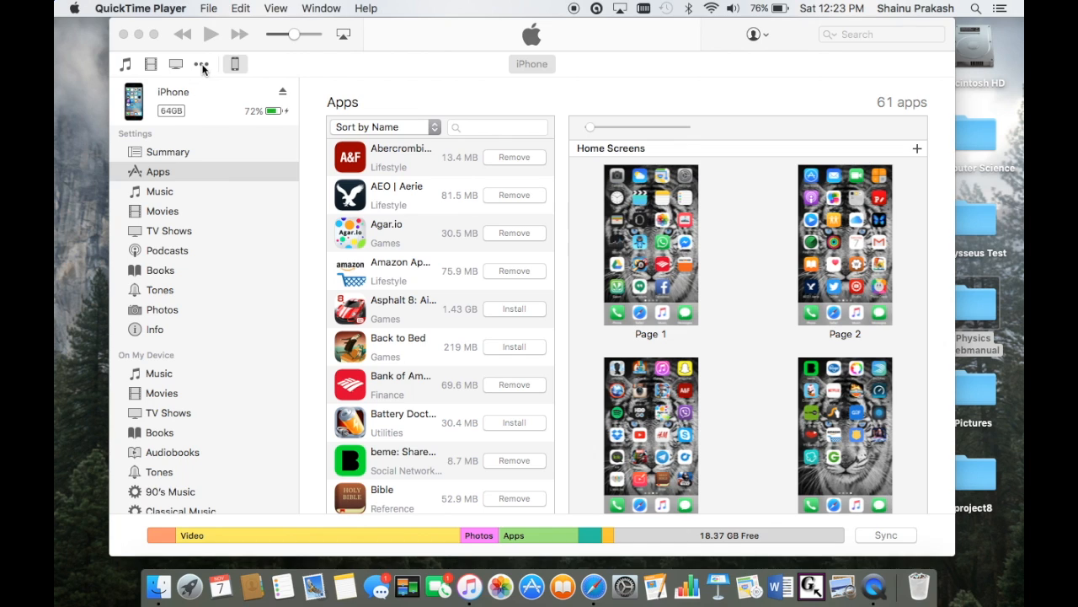
{"action": "left_click", "coordinate": [200, 64]}
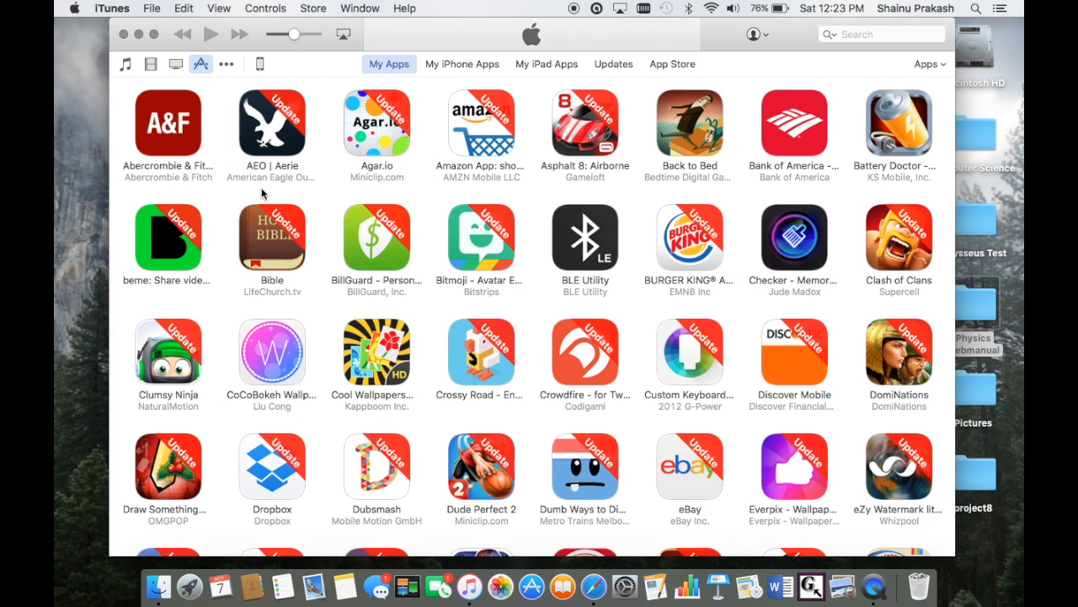
{"action": "mouse_move", "coordinate": [423, 99]}
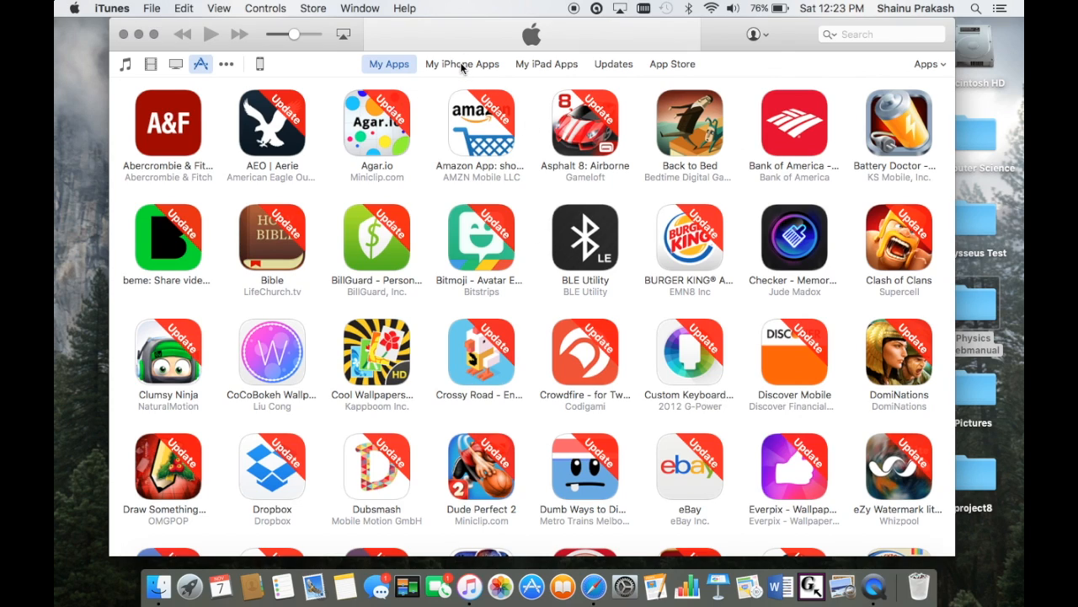
{"action": "left_click", "coordinate": [462, 64]}
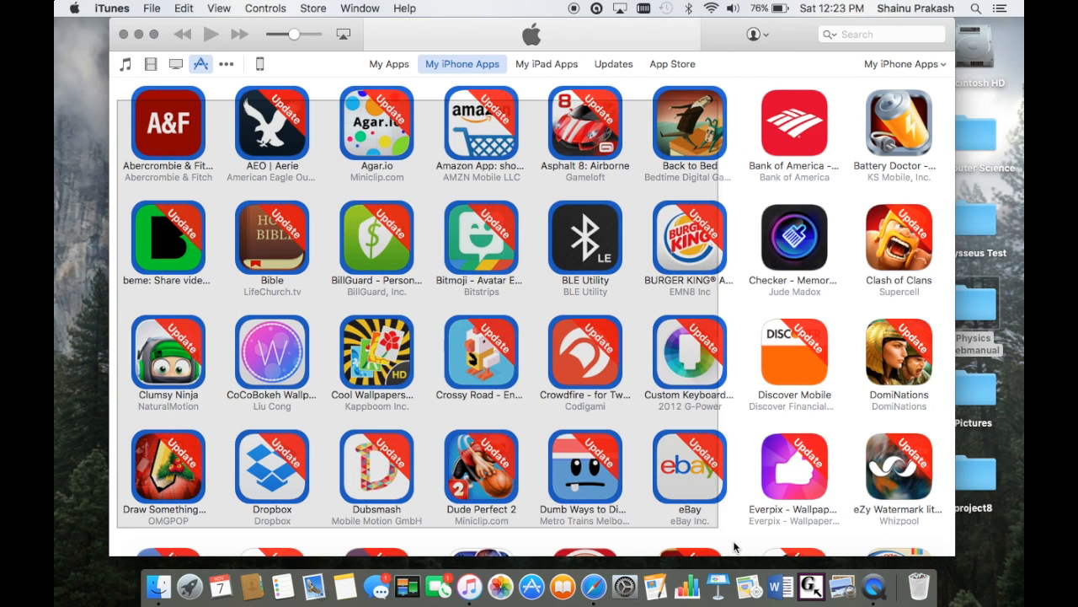
{"action": "scroll", "scroll_direction": "down", "scroll_amount": 3}
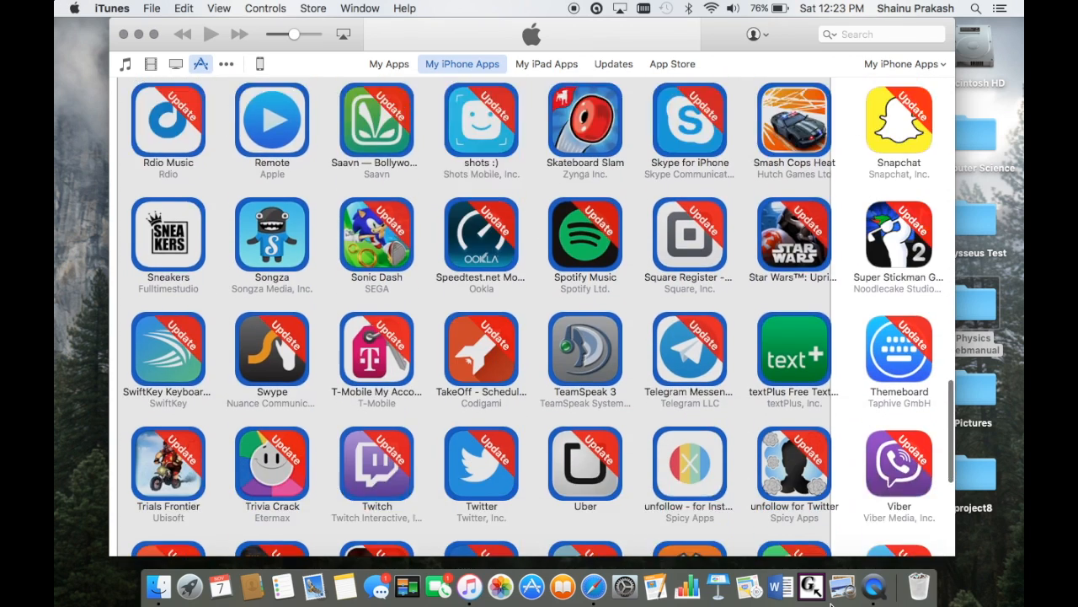
{"action": "scroll", "scroll_direction": "down", "scroll_amount": 3}
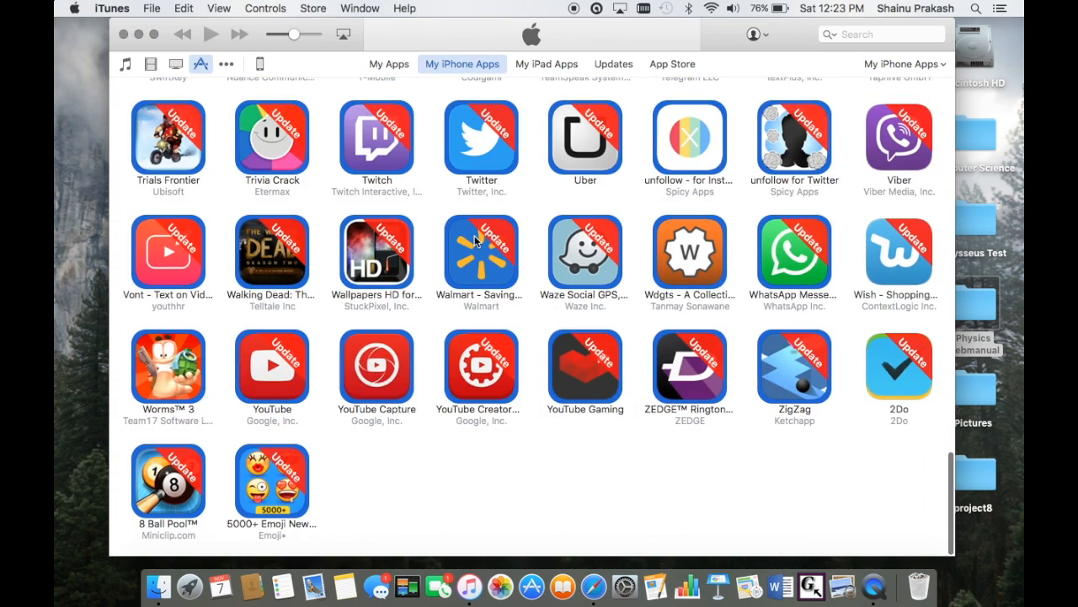
- Delete the selected iPhone apps without future confirmation and move their files to the Trash
{"action": "right_click", "coordinate": [481, 252]}
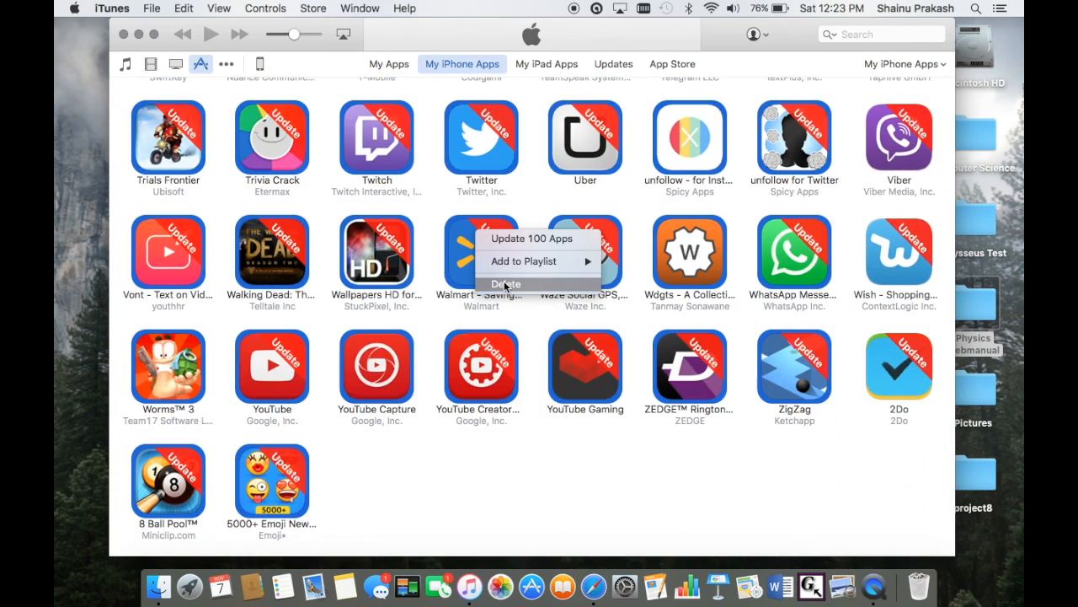
{"action": "left_click", "coordinate": [505, 283]}
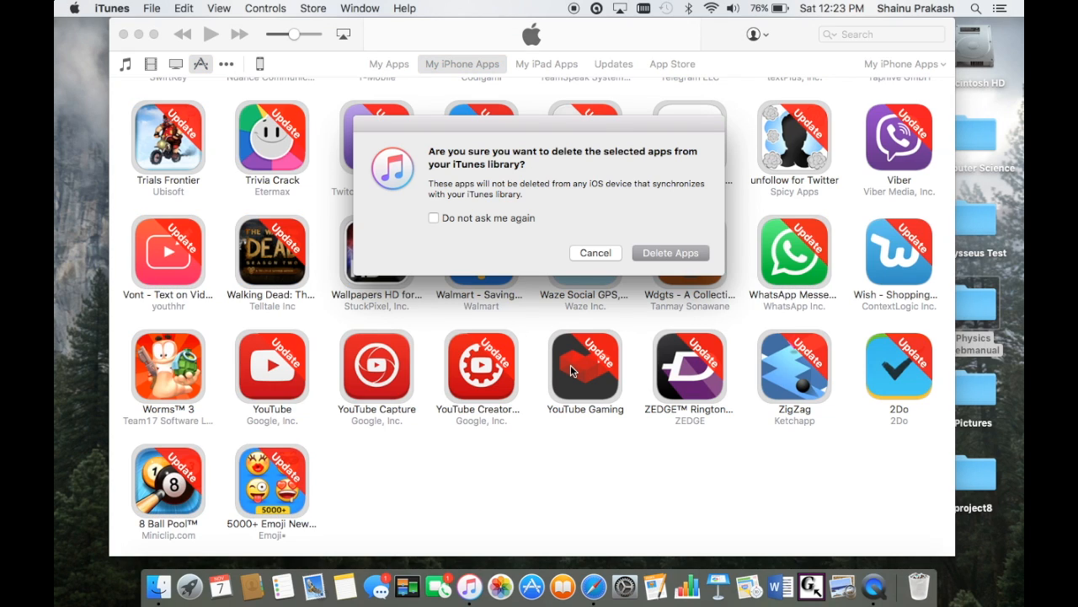
{"action": "left_click", "coordinate": [433, 218]}
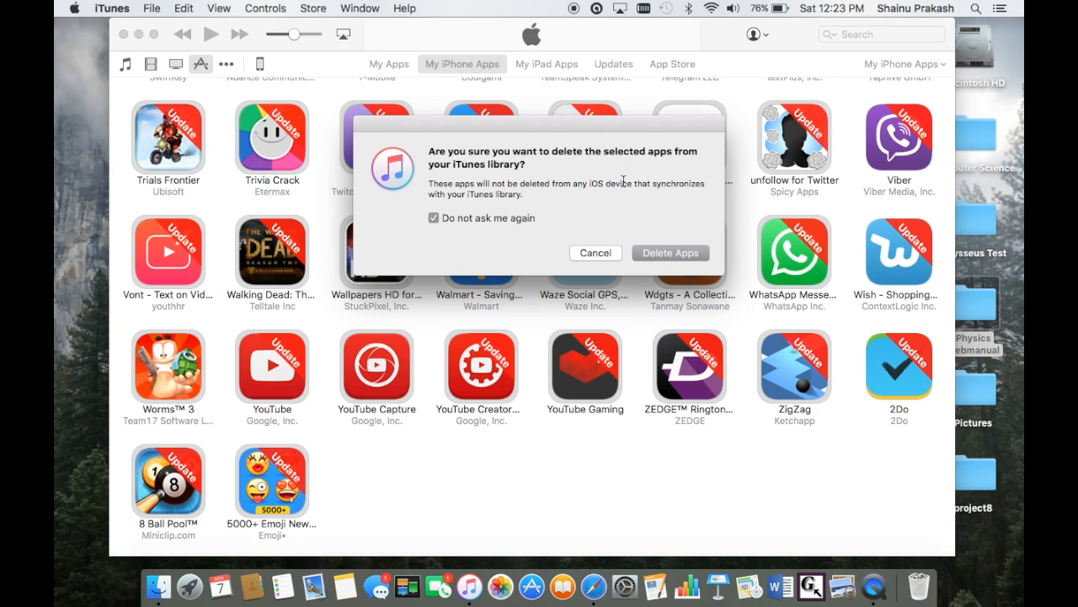
{"action": "left_click", "coordinate": [671, 253]}
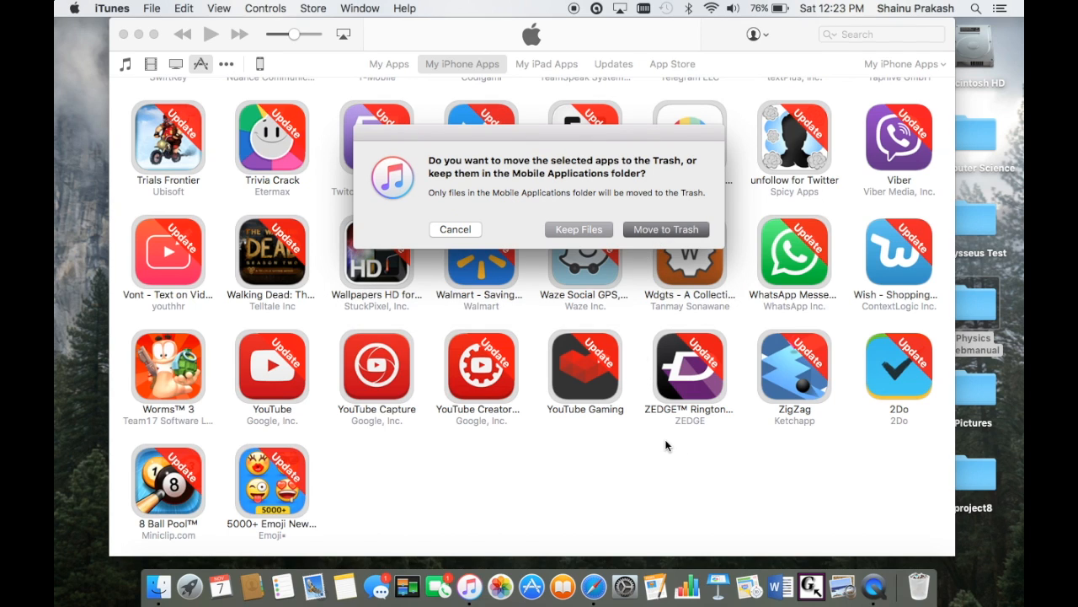
{"action": "left_click", "coordinate": [666, 230]}
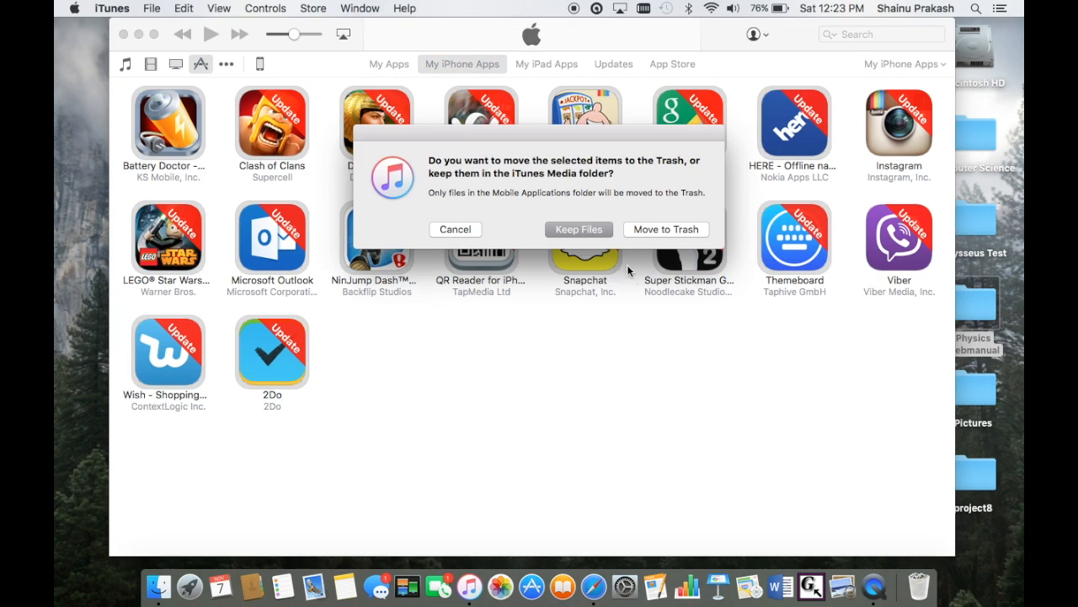
{"action": "left_click", "coordinate": [666, 228]}
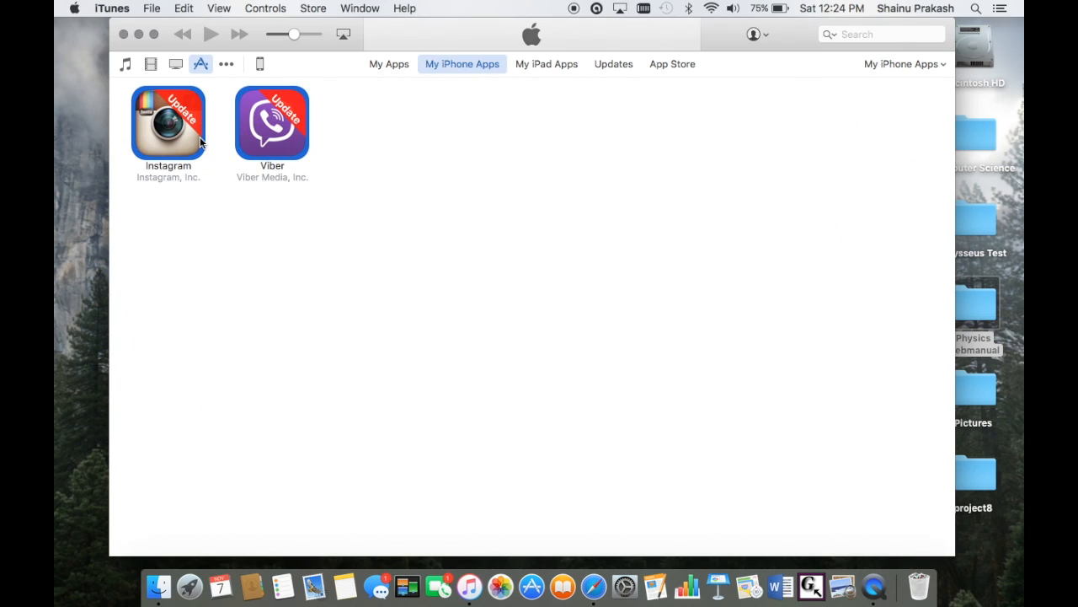
{"action": "mouse_move", "coordinate": [272, 120]}
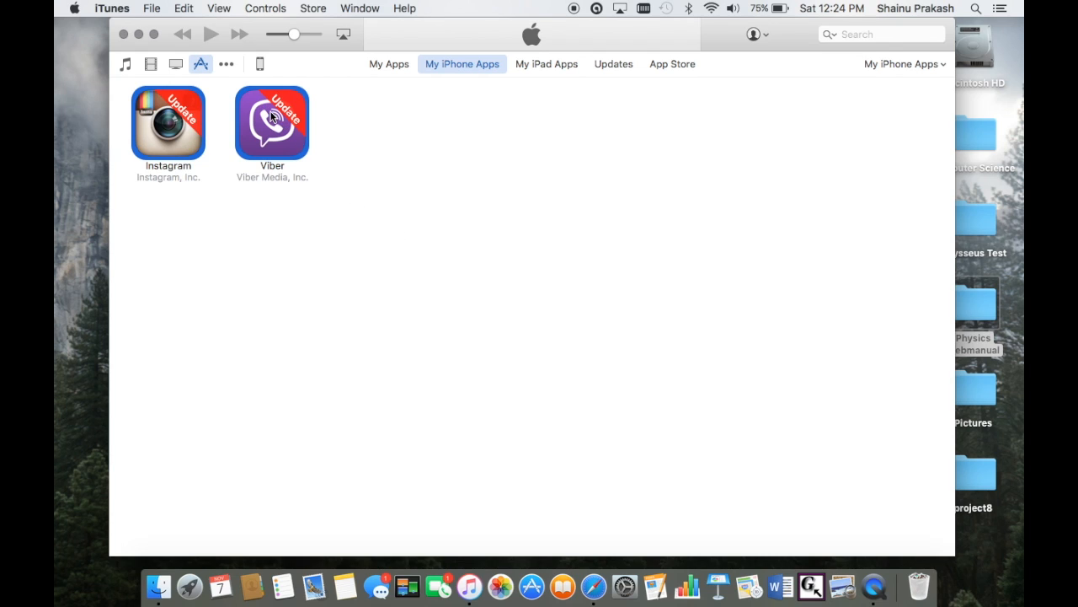
{"action": "mouse_move", "coordinate": [514, 193]}
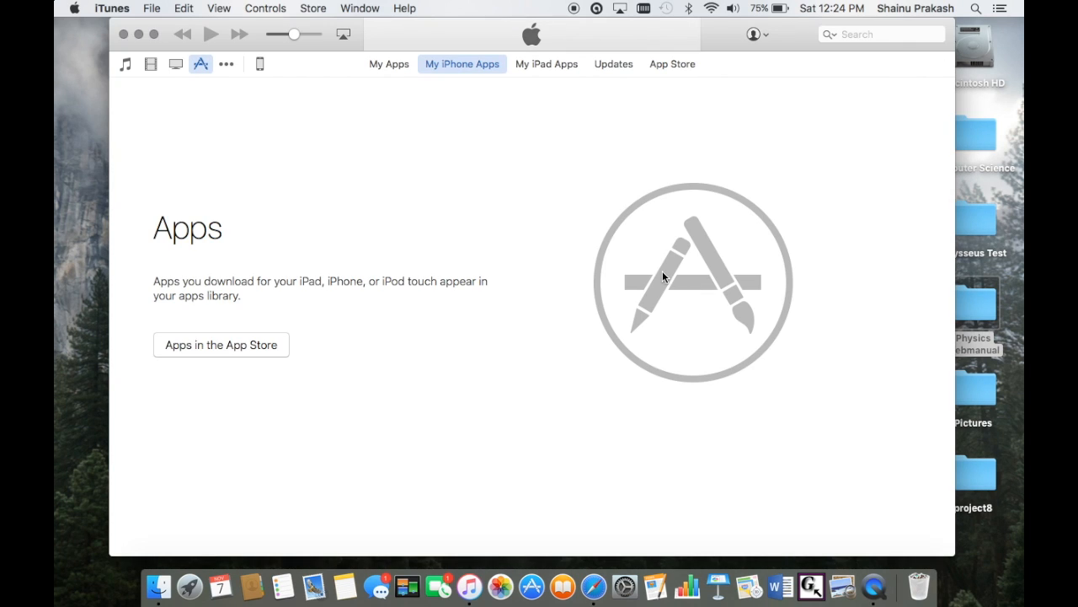
{"action": "mouse_move", "coordinate": [531, 264]}
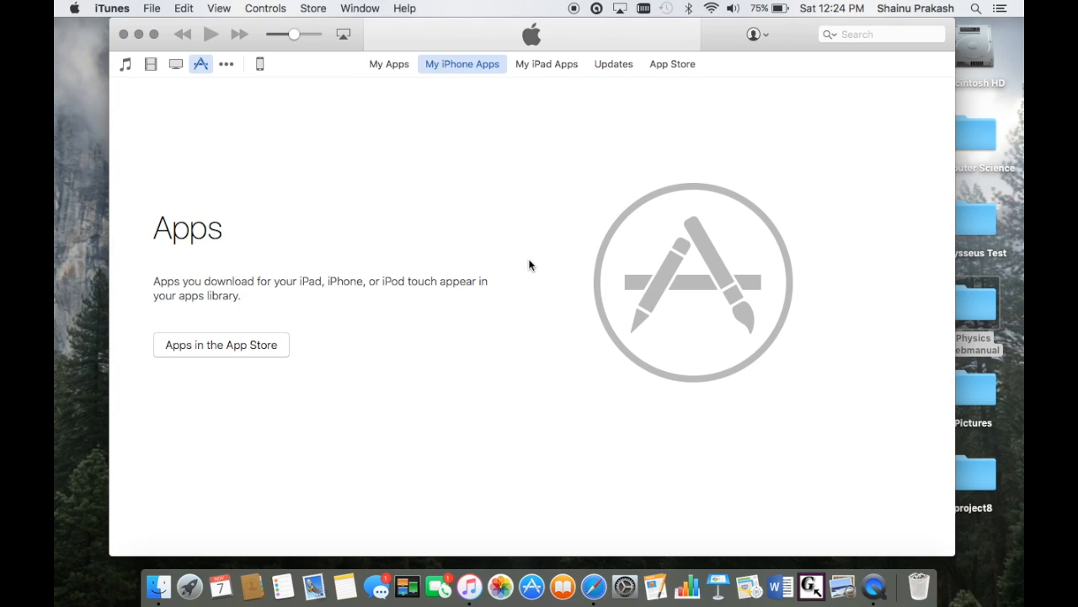
{"action": "mouse_move", "coordinate": [562, 6]}
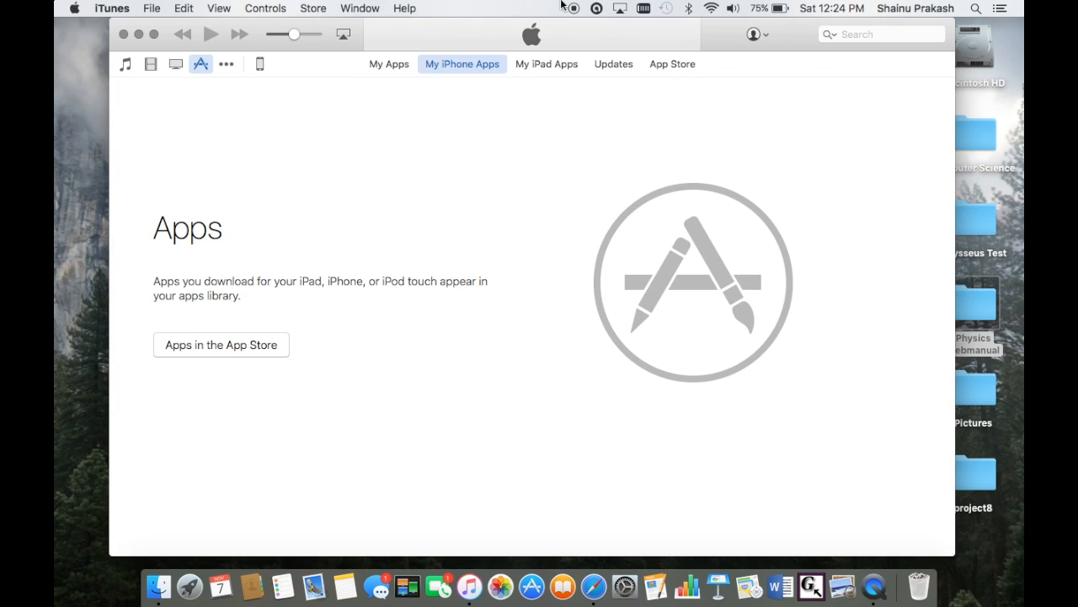